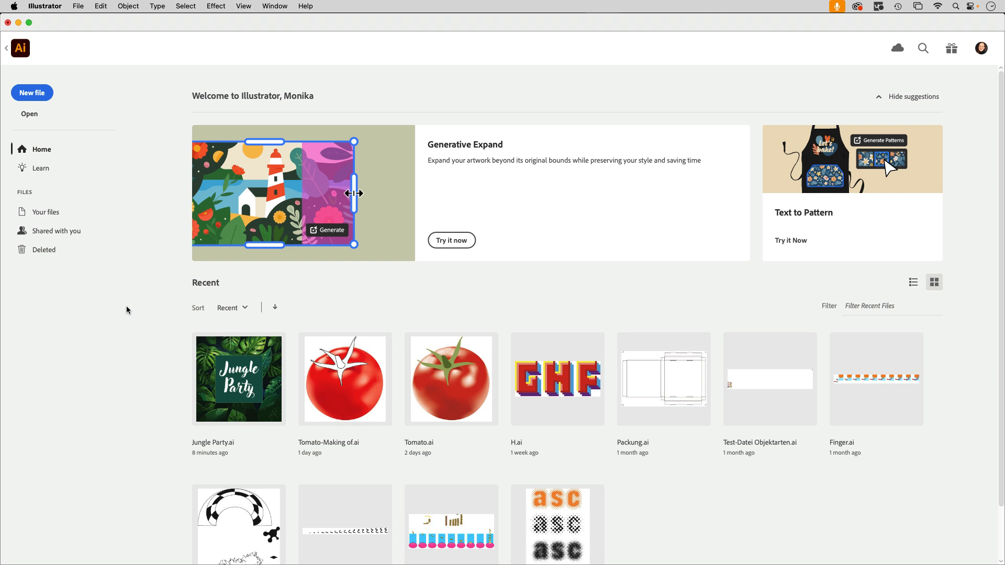
# Start a new document from the Home screen, opening the New Document setup
pyautogui.click(31, 92)
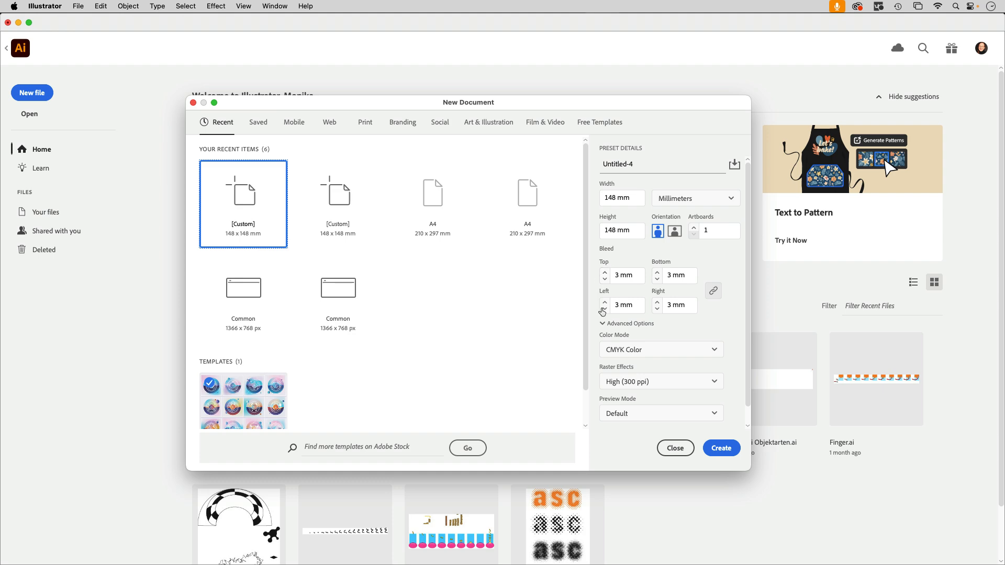
pyautogui.moveTo(691, 338)
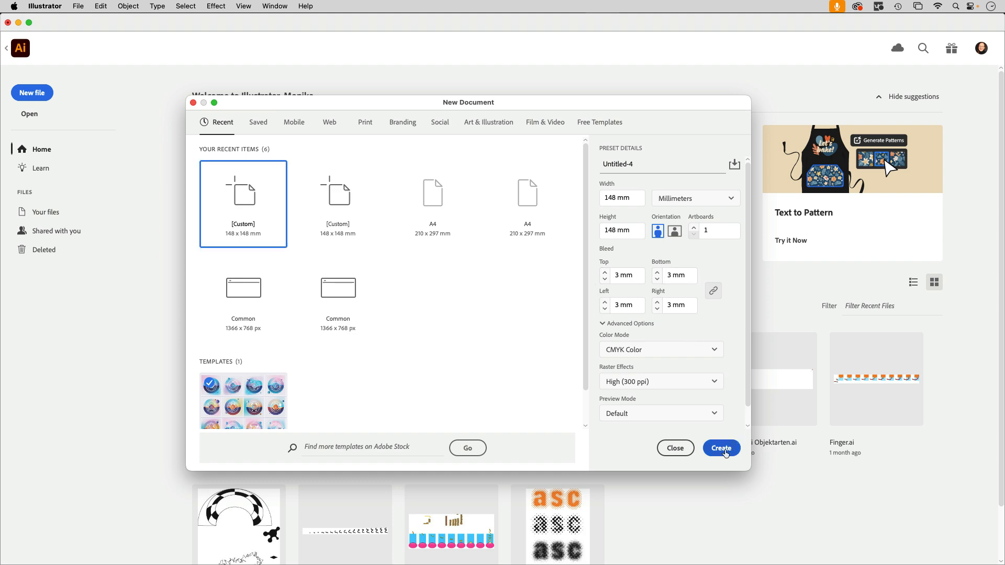
# Create the blank 148 × 148 mm document with 3 mm bleed
pyautogui.click(721, 448)
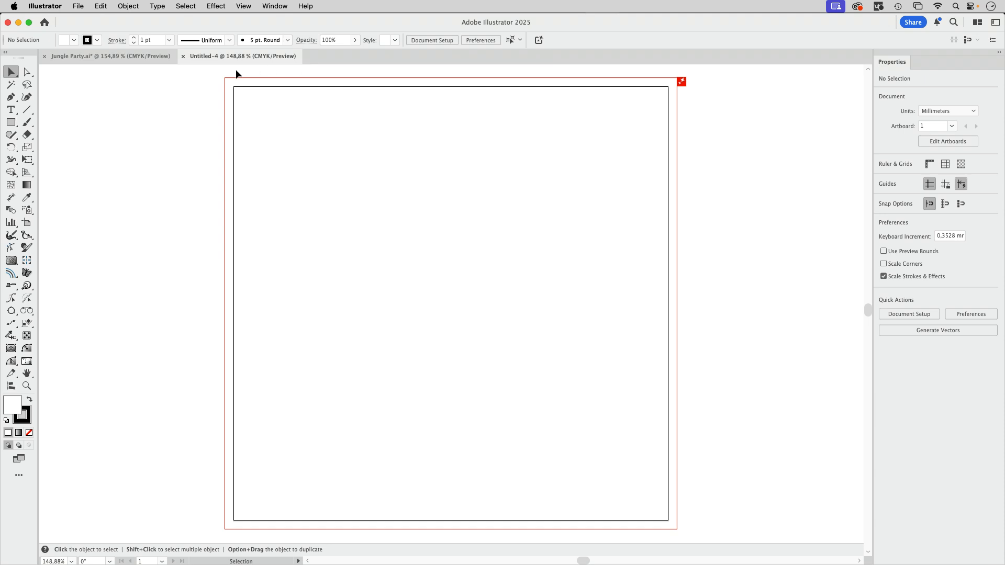
pyautogui.moveTo(700, 78)
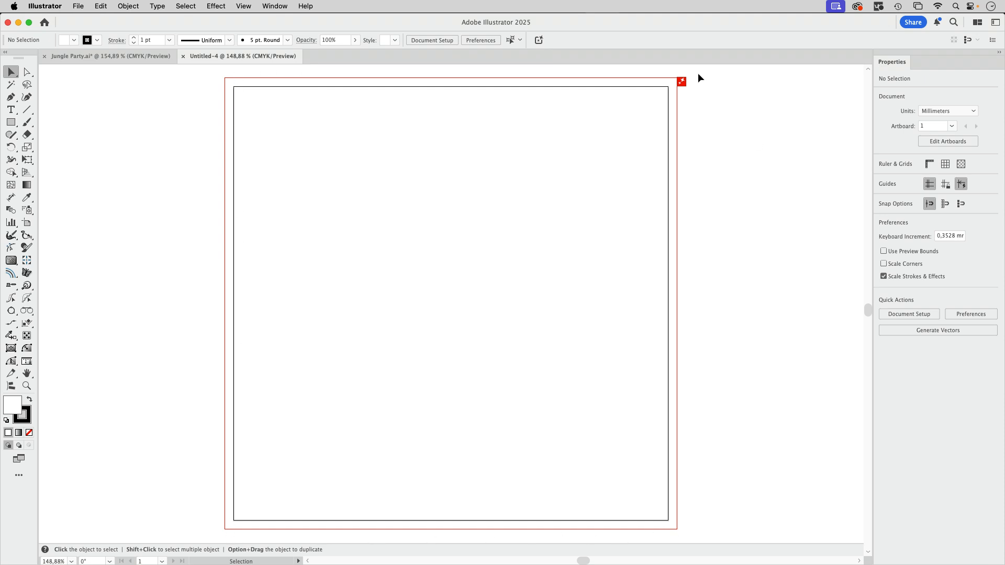
pyautogui.moveTo(691, 100)
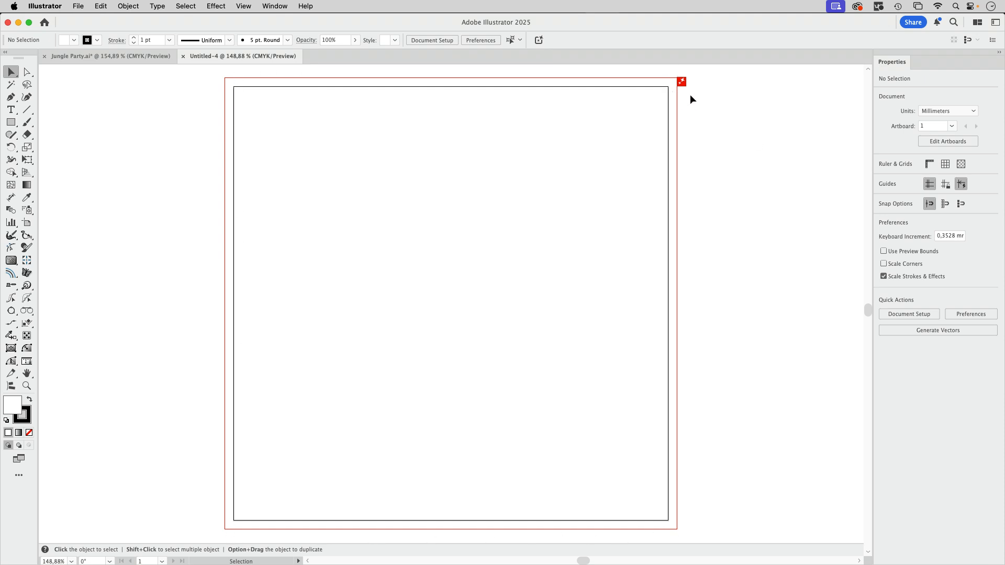
pyautogui.moveTo(682, 86)
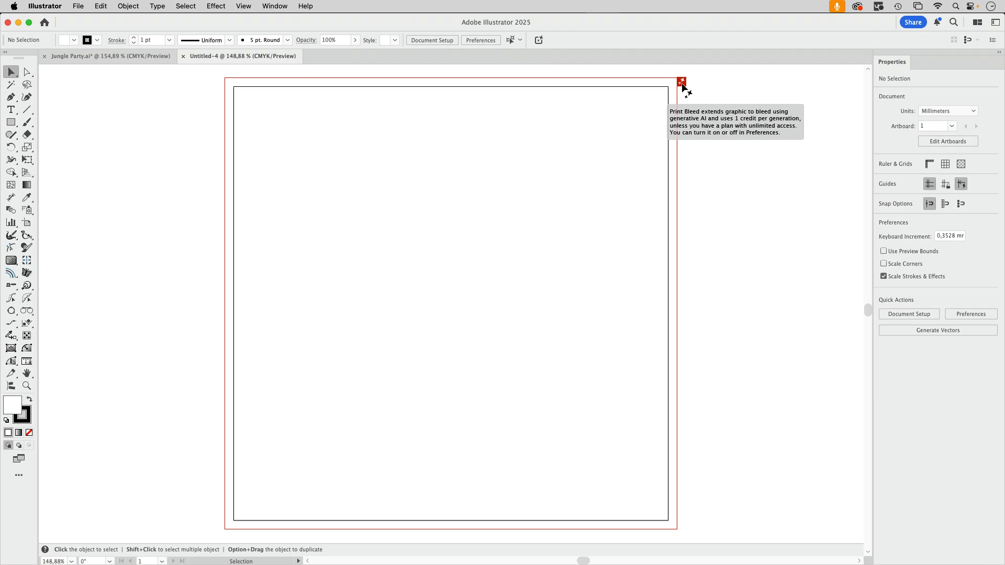
pyautogui.moveTo(711, 92)
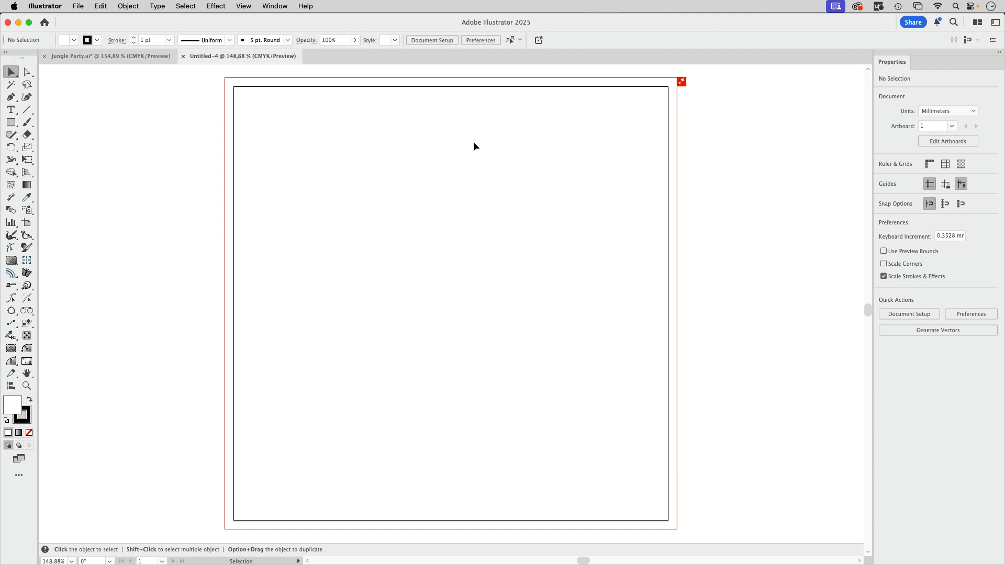
# Draw a red rectangle whose outer edges reach past the artboard into the bleed
pyautogui.moveTo(233, 84); pyautogui.dragTo(356, 225)
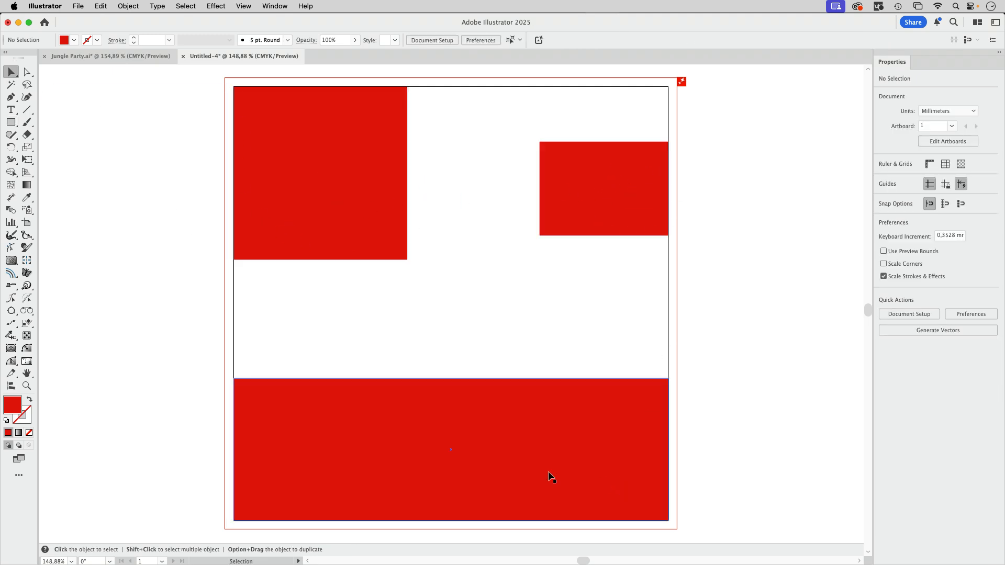
pyautogui.moveTo(300, 475)
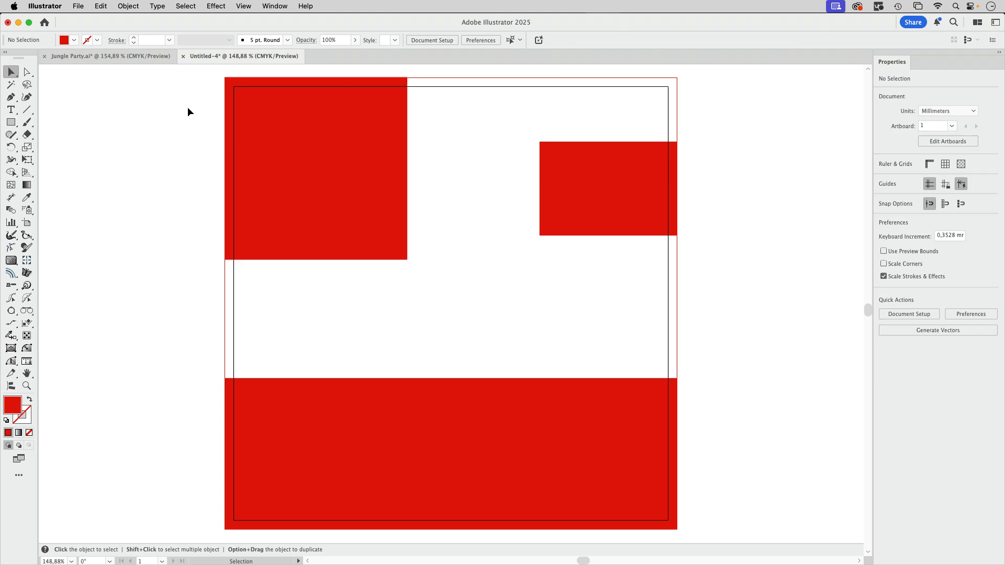
pyautogui.moveTo(729, 279)
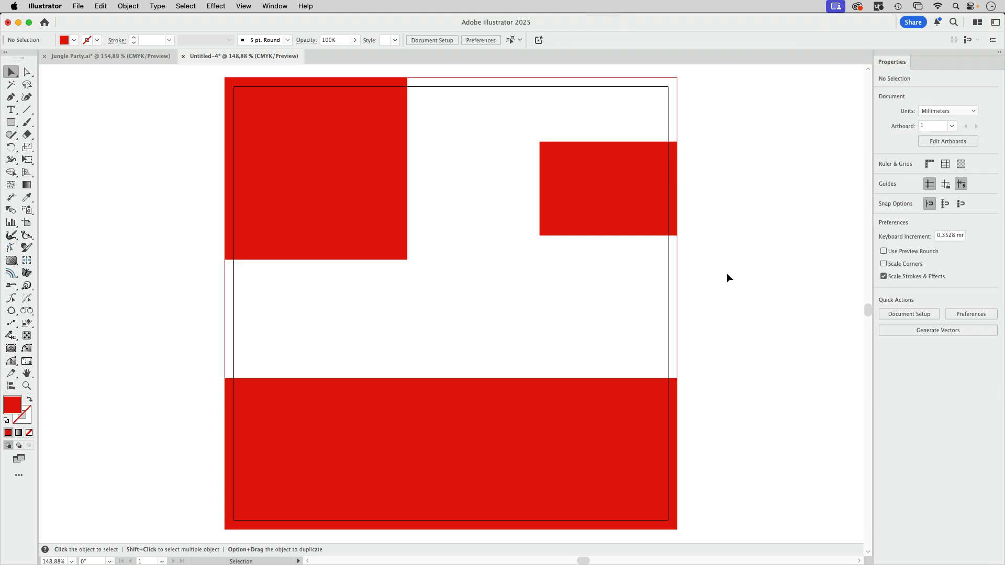
pyautogui.moveTo(191, 184)
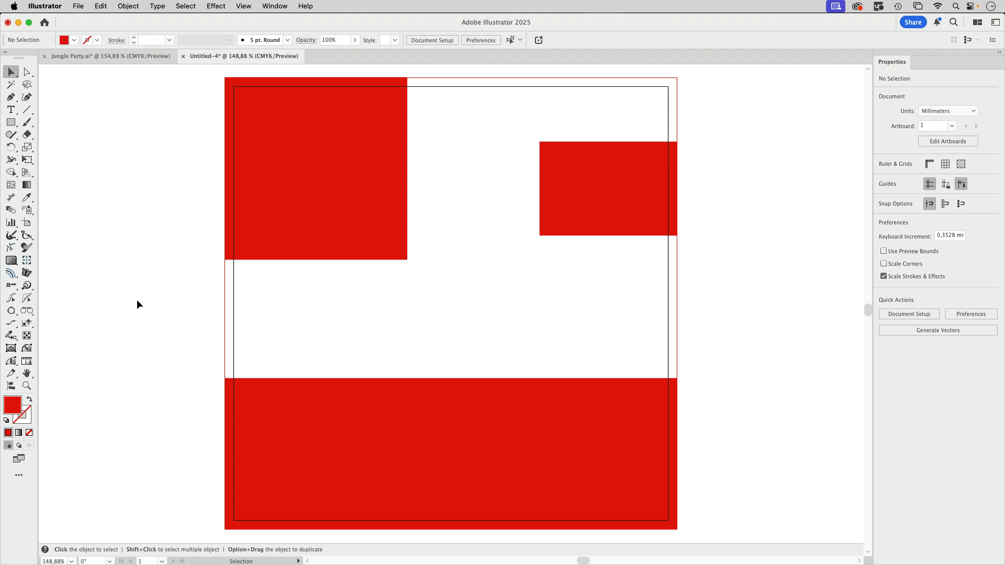
# Reset the document bleed to 0 mm on all sides via Document Setup
pyautogui.click(81, 6)
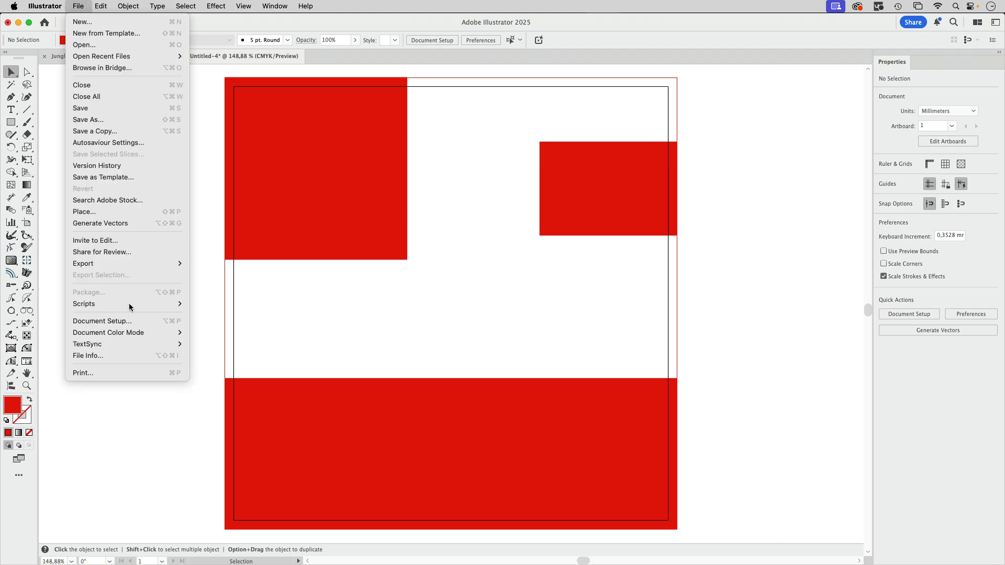
pyautogui.click(103, 321)
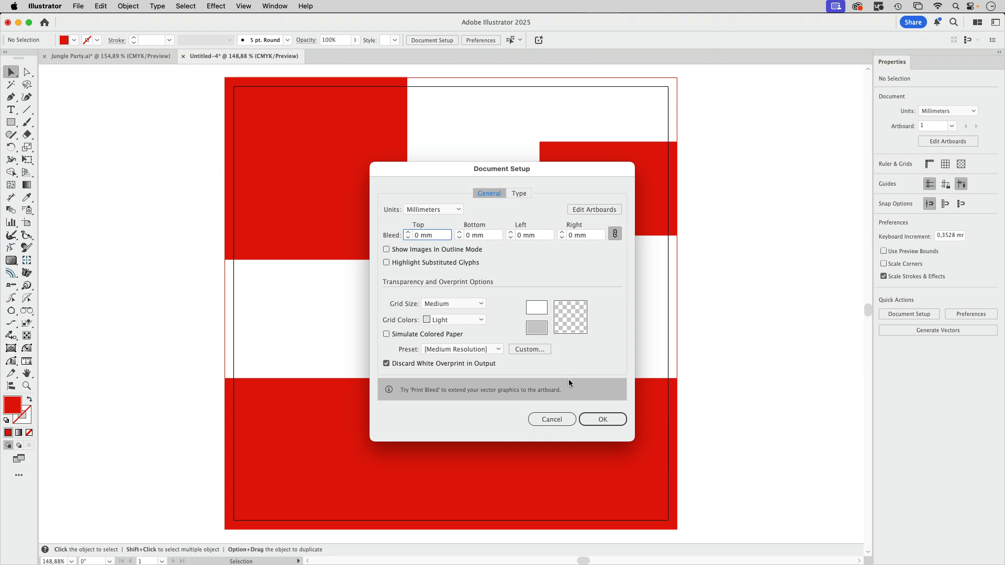
pyautogui.click(602, 419)
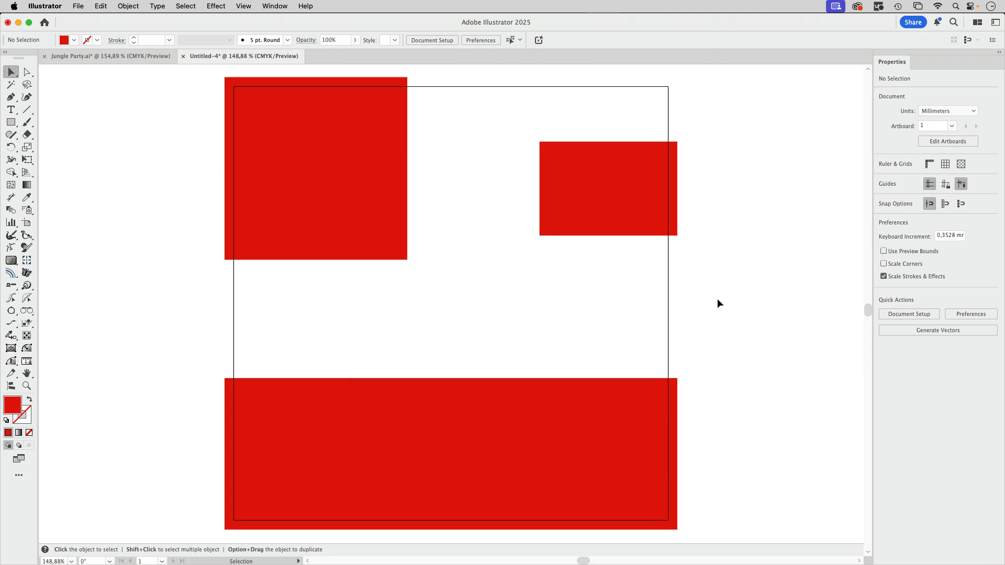
pyautogui.moveTo(737, 371)
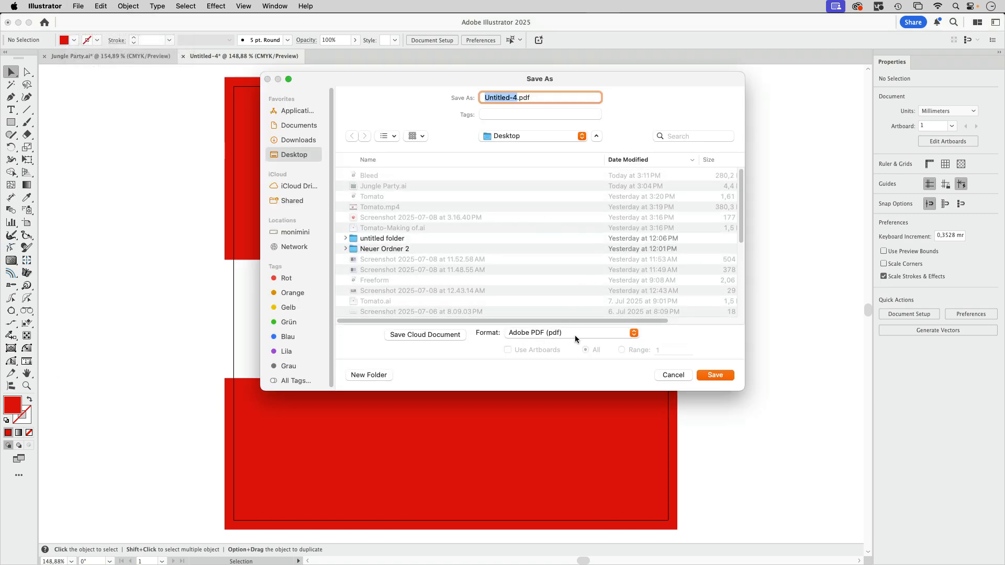
# Save the PDF with its own 3 mm bleed on every side, overriding document bleed settings
pyautogui.click(715, 375)
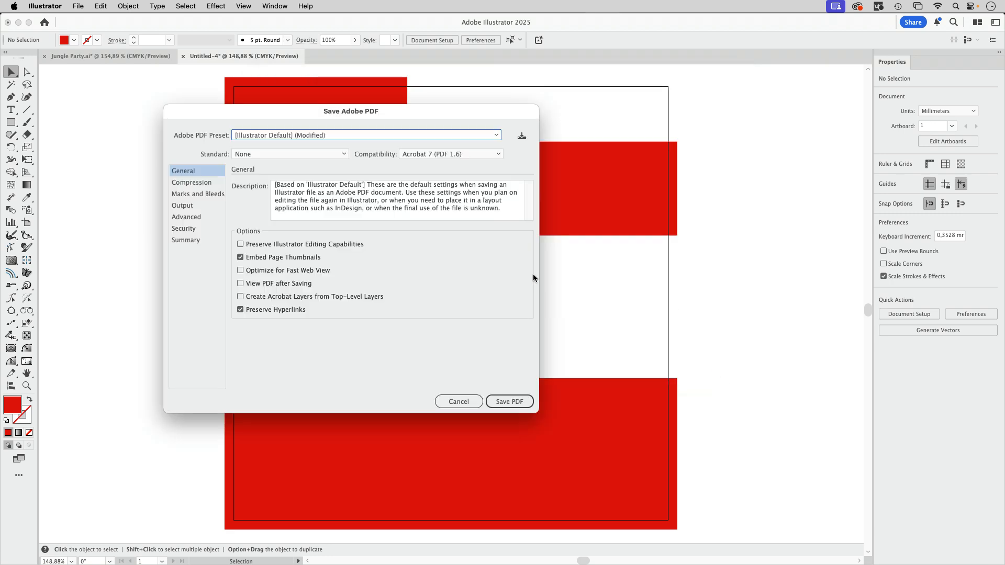
pyautogui.click(196, 194)
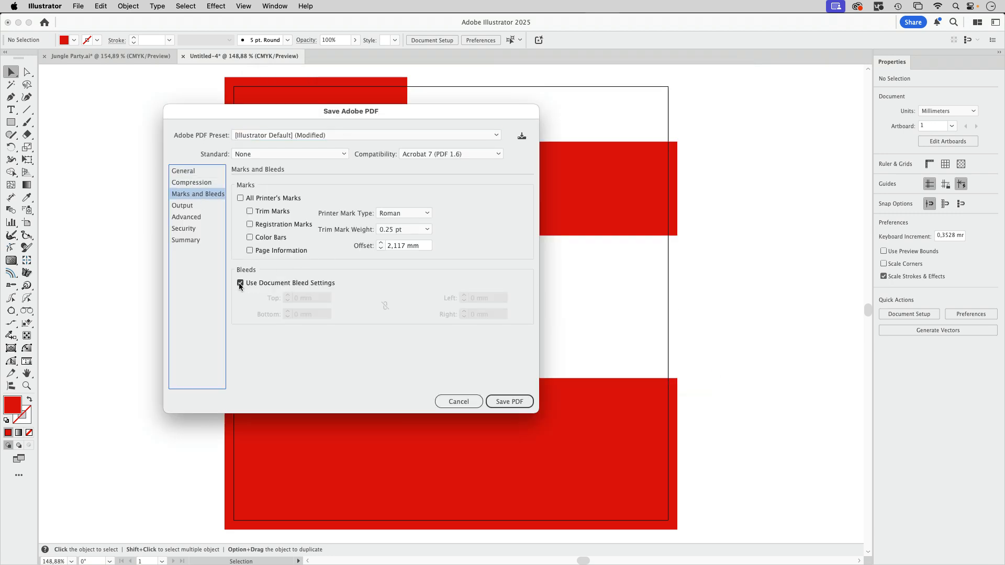
pyautogui.click(240, 282)
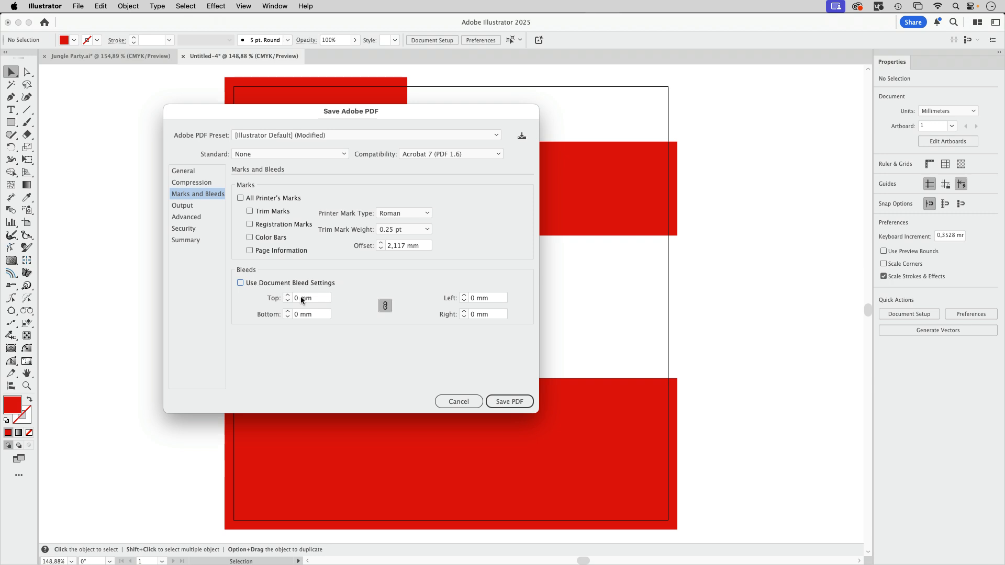
pyautogui.write('3 mm')
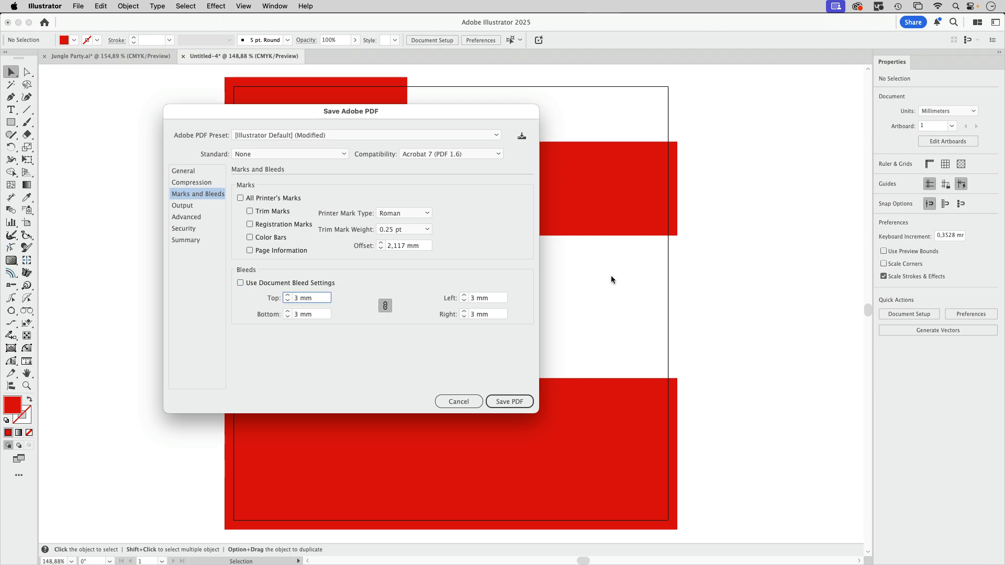
pyautogui.moveTo(607, 284)
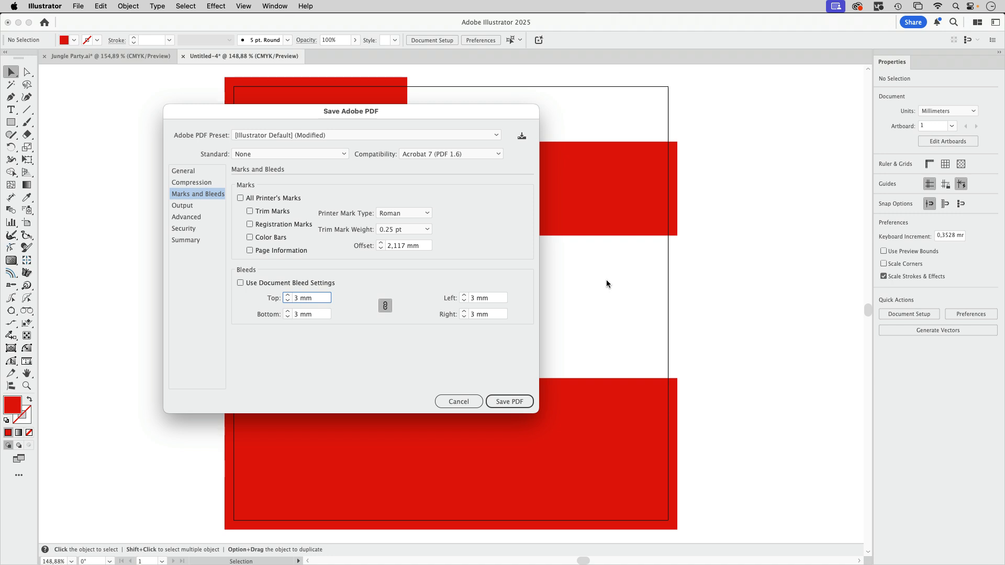
pyautogui.moveTo(605, 285)
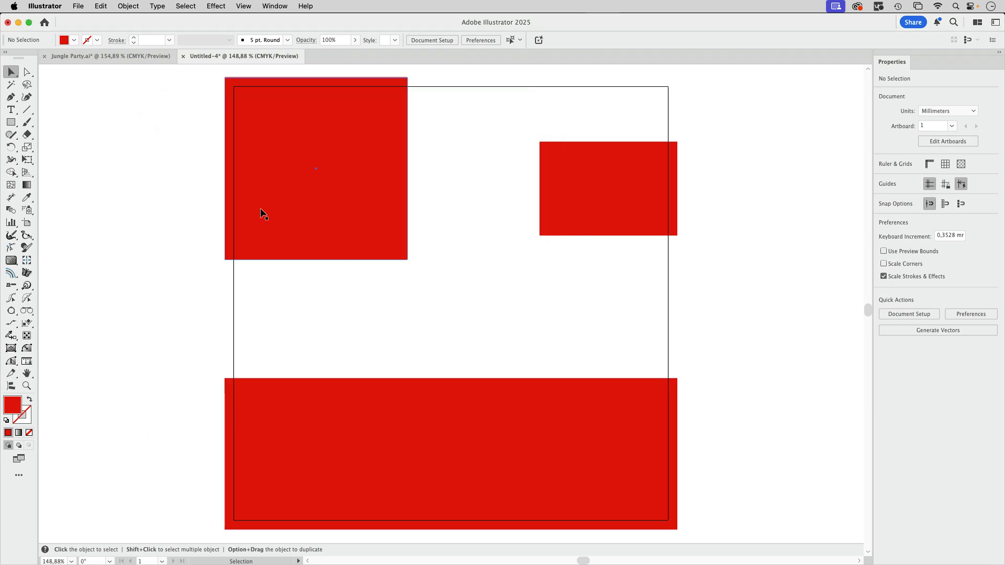
# Raise the document bleed above zero again in Document Setup so the bleed guide returns
pyautogui.click(79, 6)
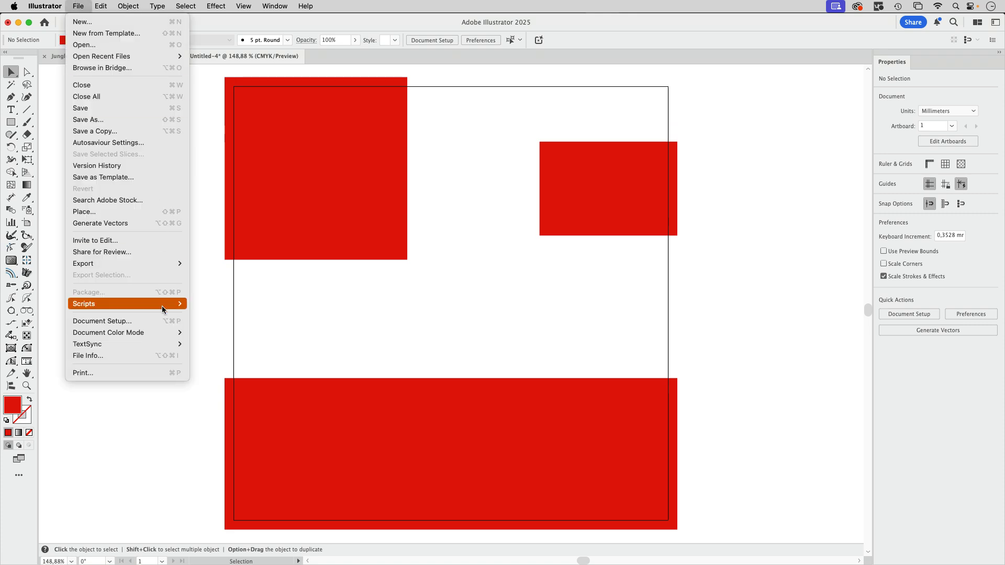
pyautogui.click(103, 322)
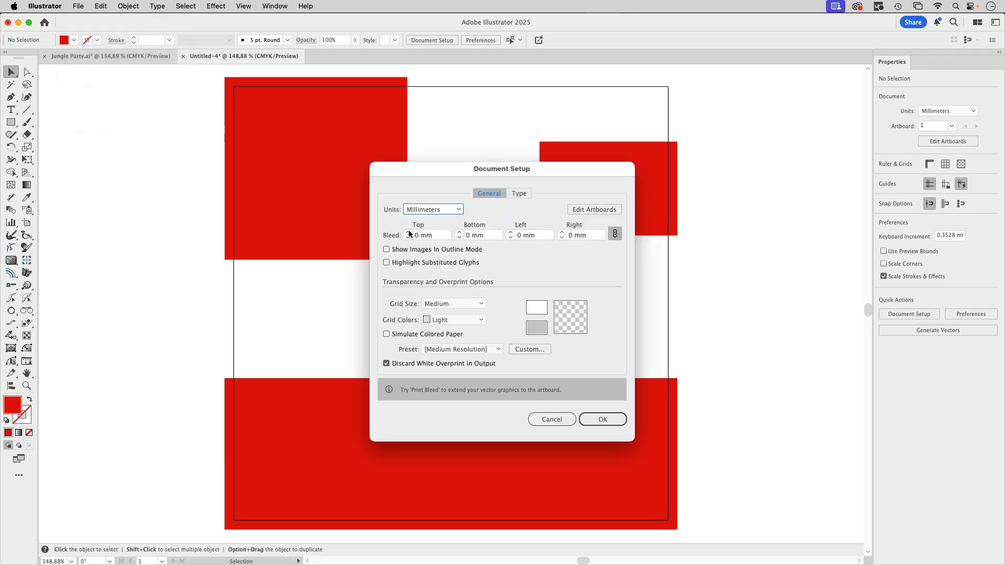
pyautogui.click(603, 419)
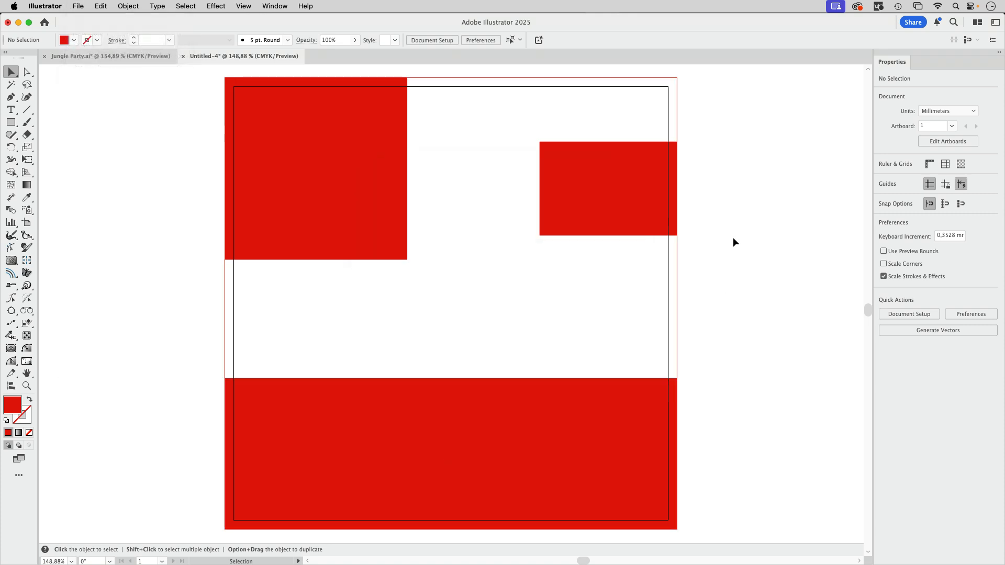
pyautogui.moveTo(695, 86)
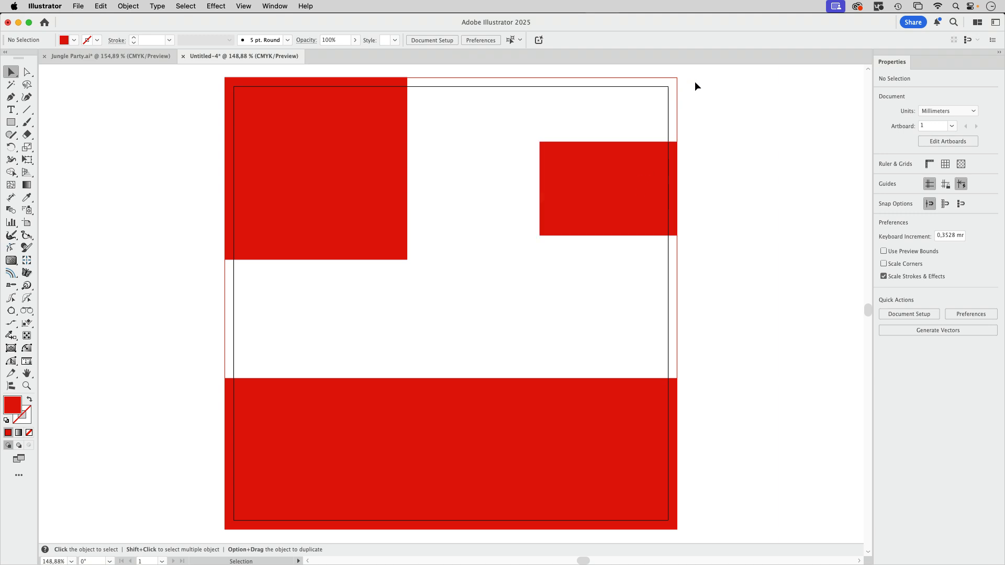
pyautogui.click(47, 6)
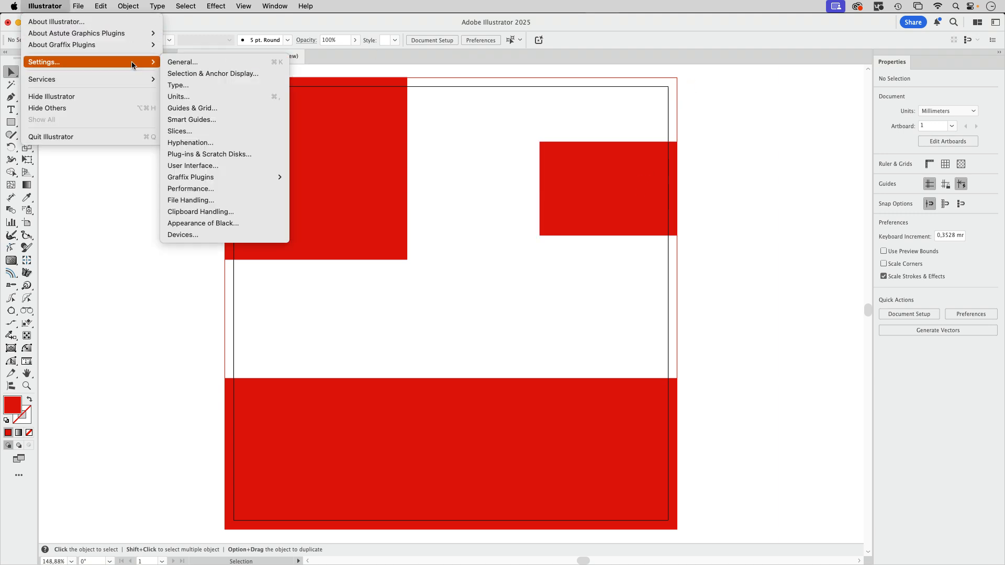
# Keep 'Show Print Bleed generative AI button on Bleed' enabled in General preferences and confirm
pyautogui.click(562, 198)
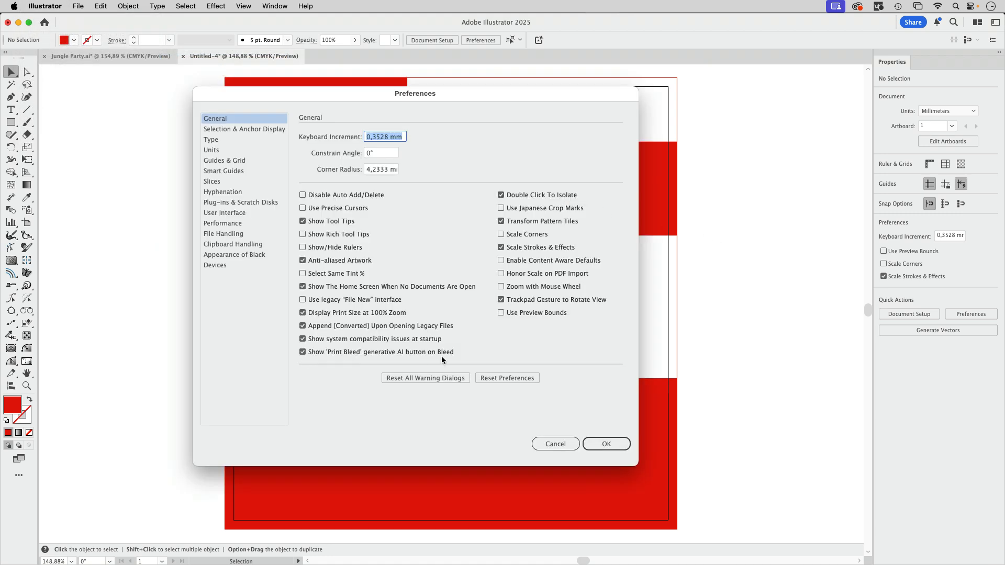
pyautogui.moveTo(456, 358)
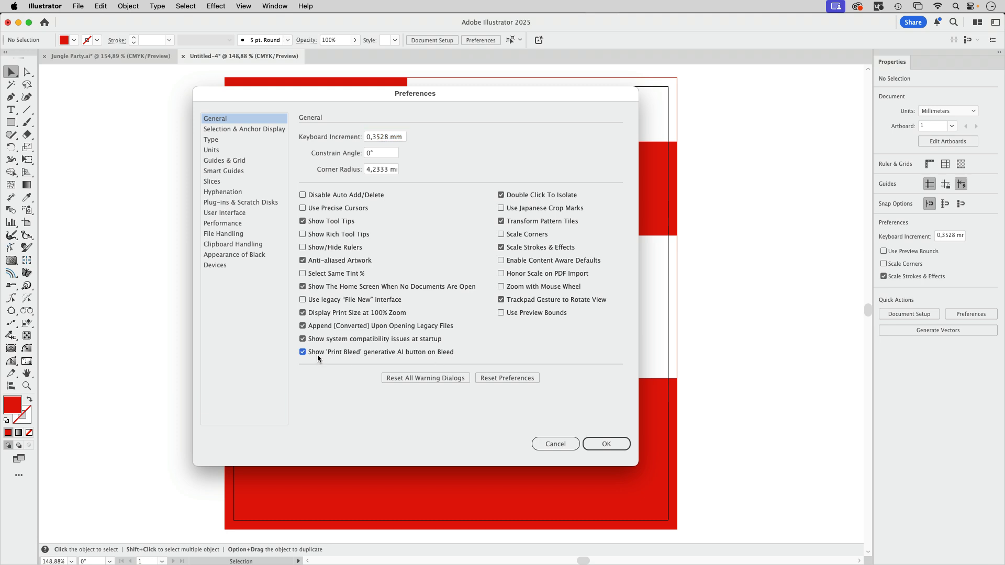
pyautogui.click(303, 352)
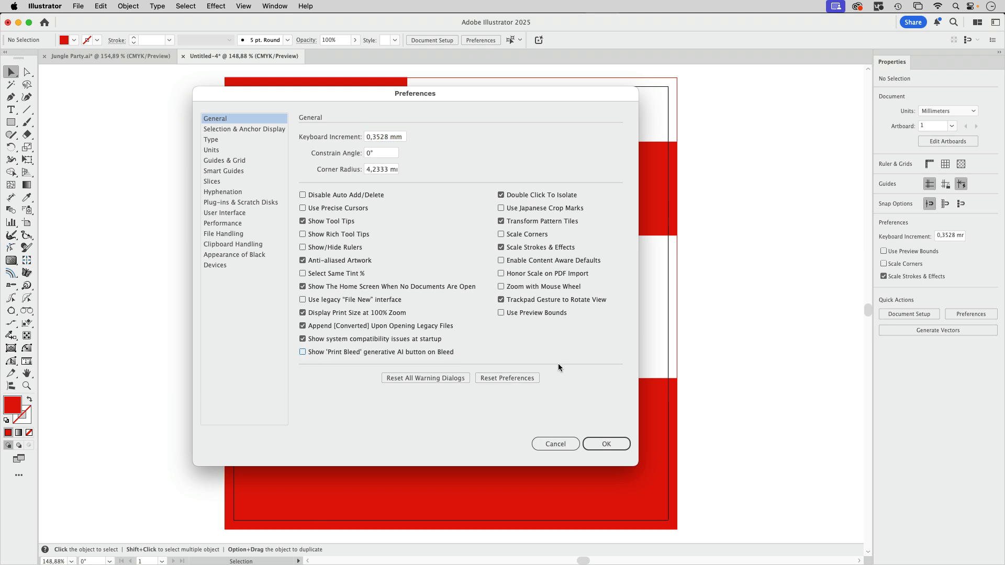
pyautogui.click(302, 351)
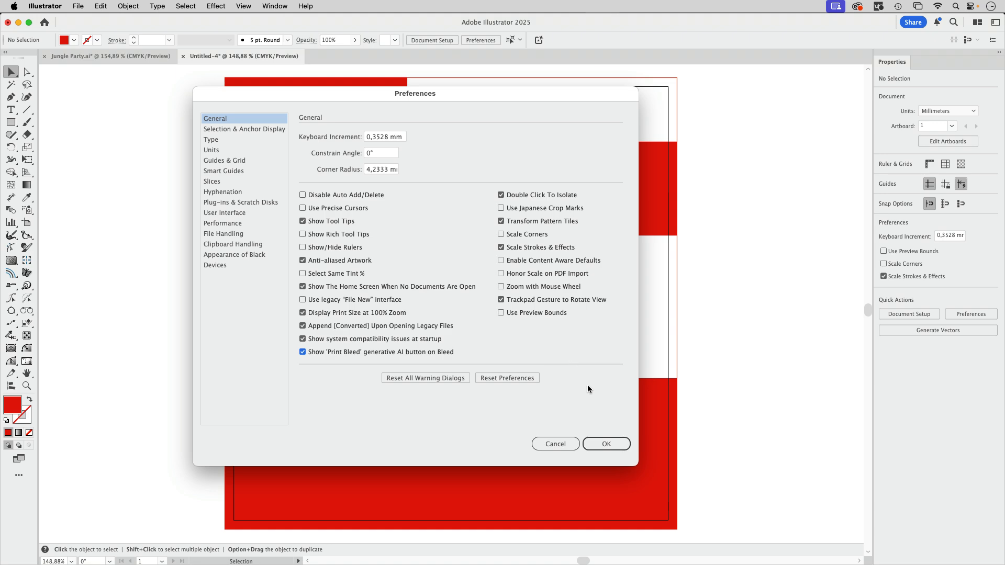
pyautogui.moveTo(623, 443)
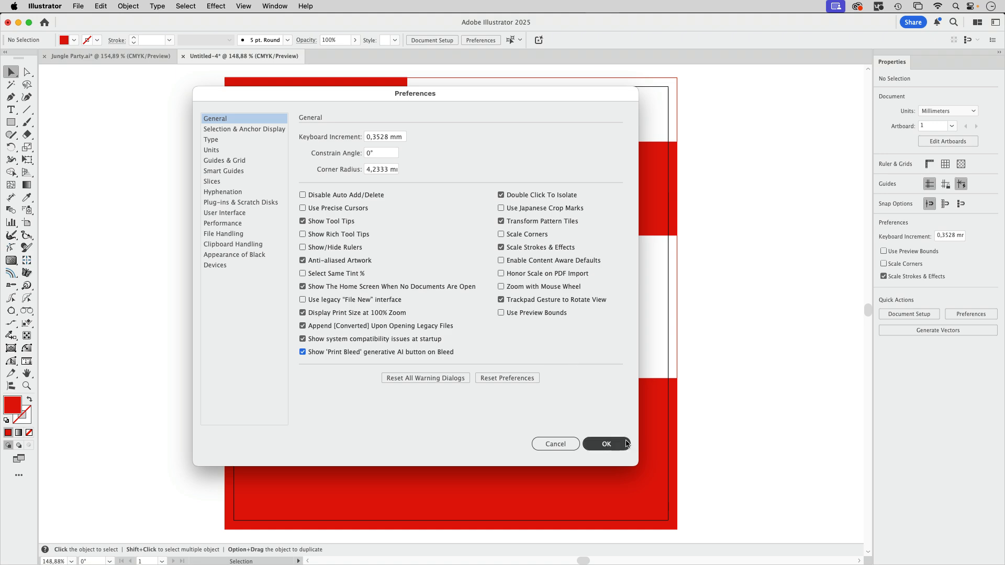
pyautogui.click(606, 443)
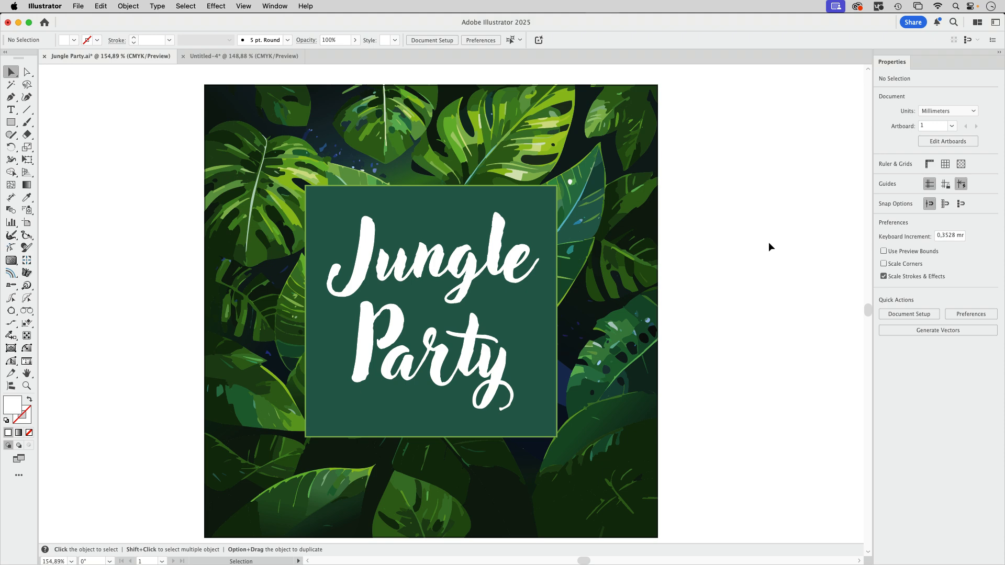
pyautogui.moveTo(748, 182)
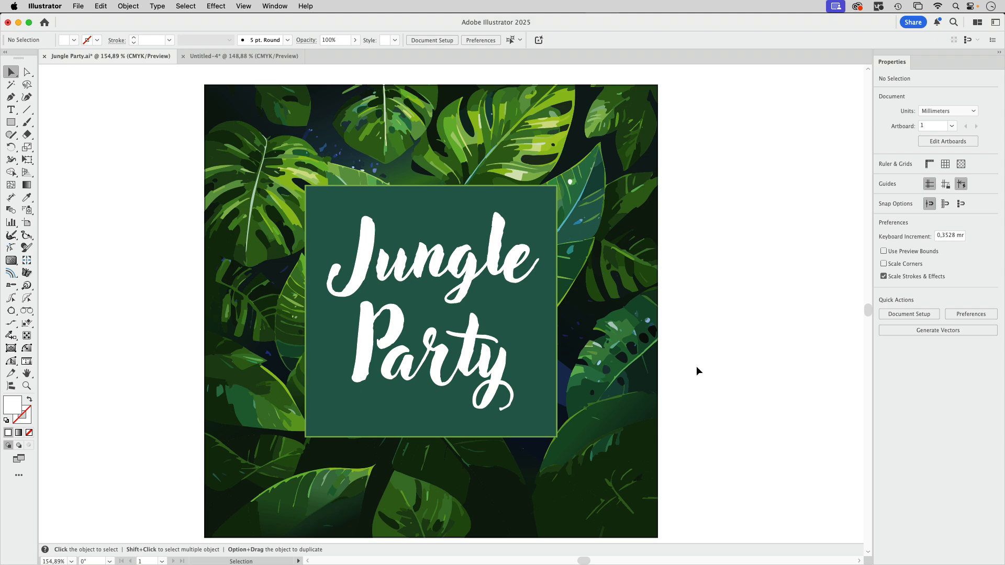
pyautogui.moveTo(710, 161)
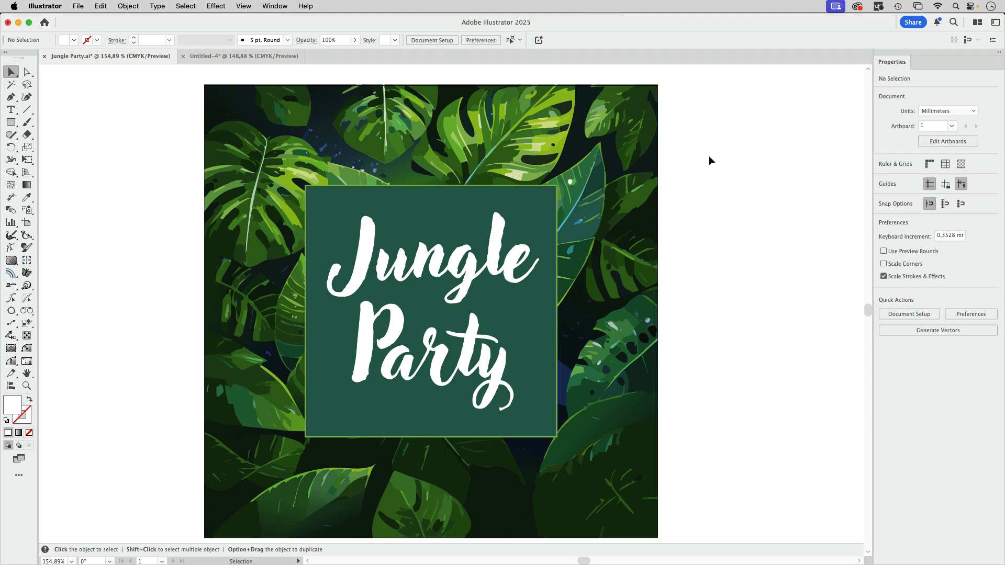
pyautogui.moveTo(138, 131)
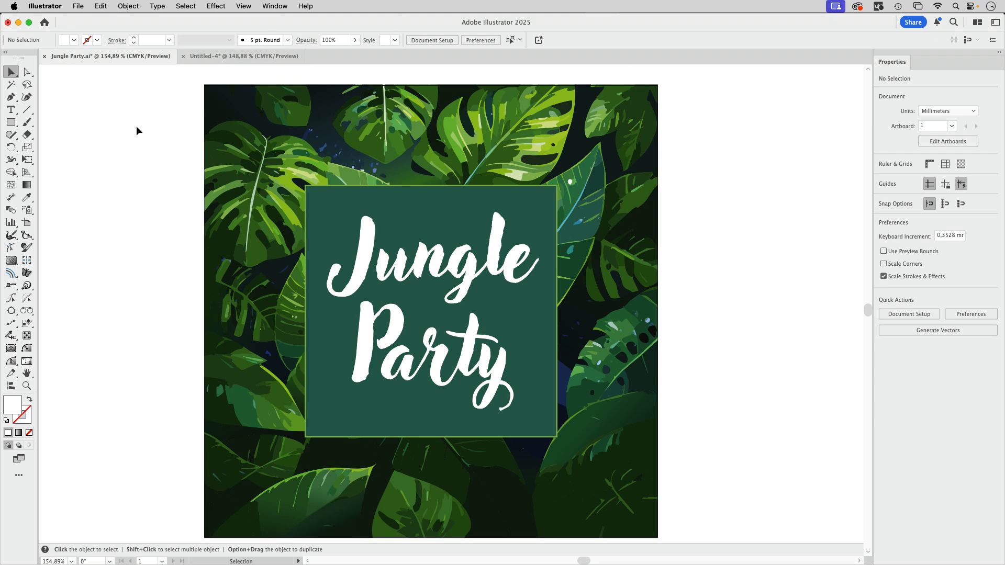
pyautogui.moveTo(94, 86)
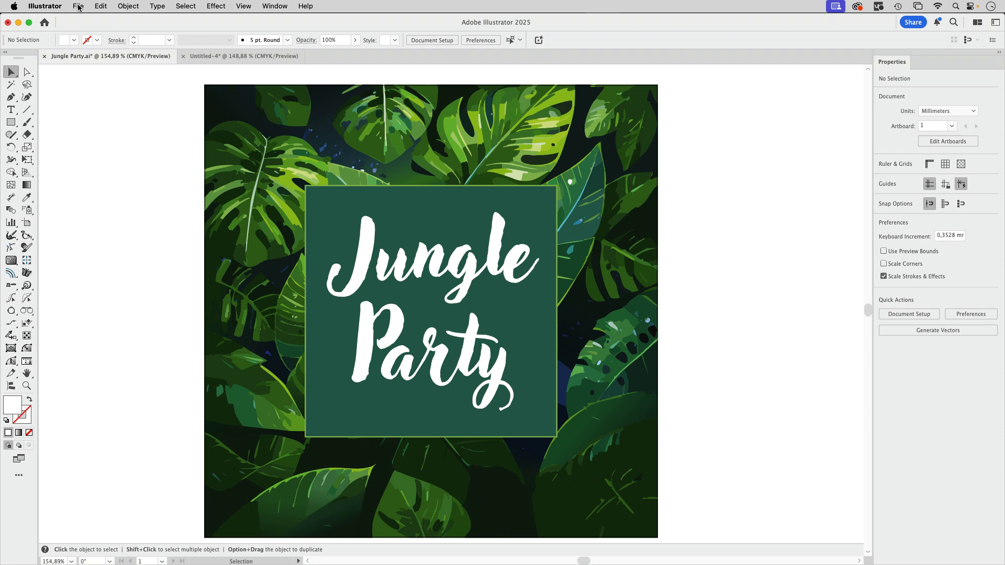
# Give the Jungle Party poster a bleed margin through Document Setup
pyautogui.click(79, 6)
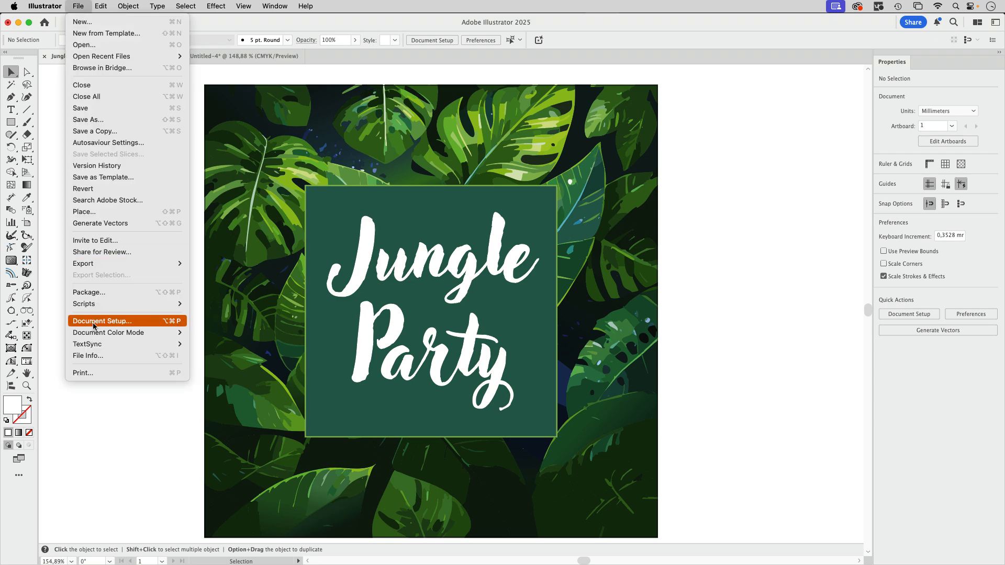
pyautogui.click(103, 321)
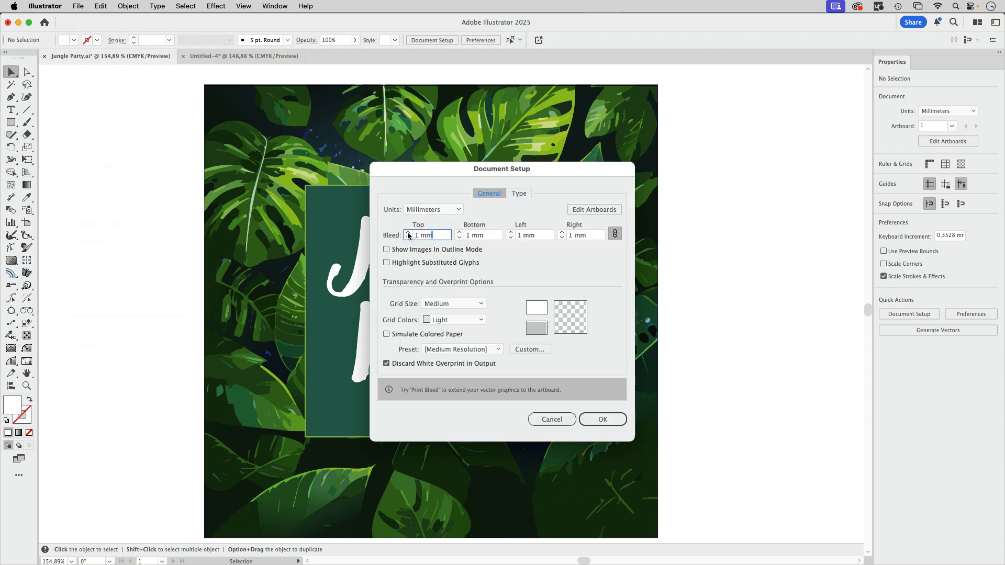
pyautogui.click(603, 418)
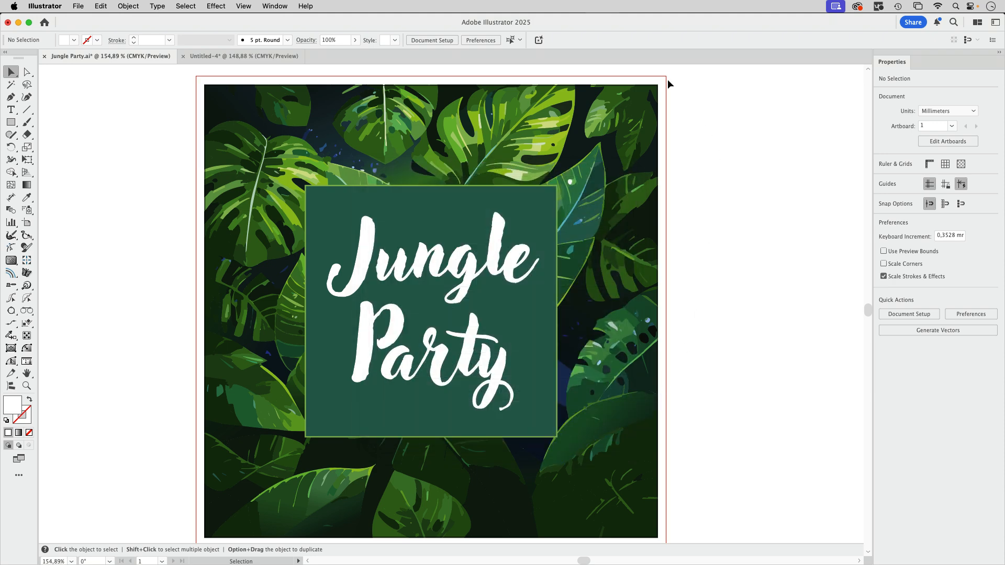
pyautogui.moveTo(745, 511)
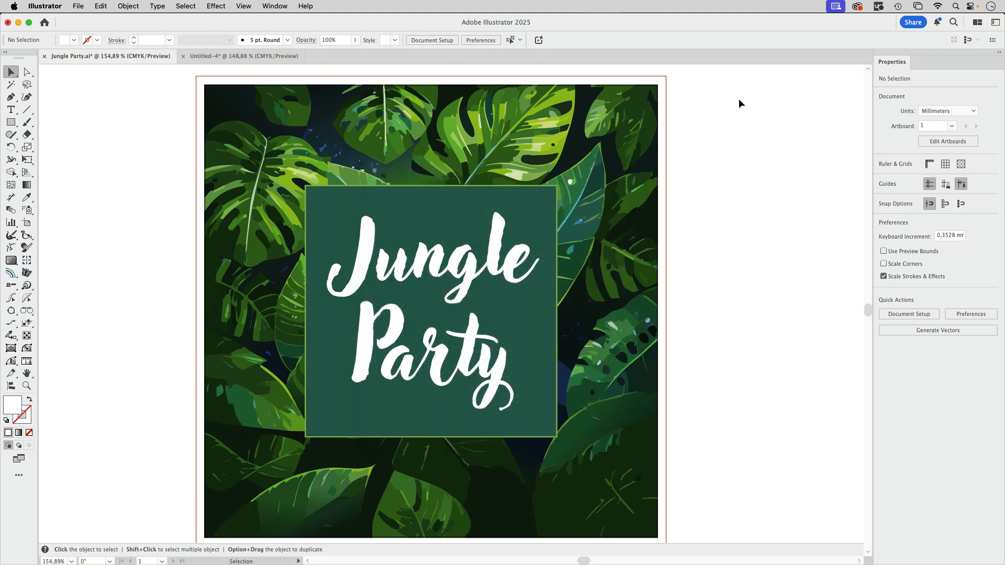
# Show the Layers panel beside the poster and select all artwork on Layer 2
pyautogui.click(275, 6)
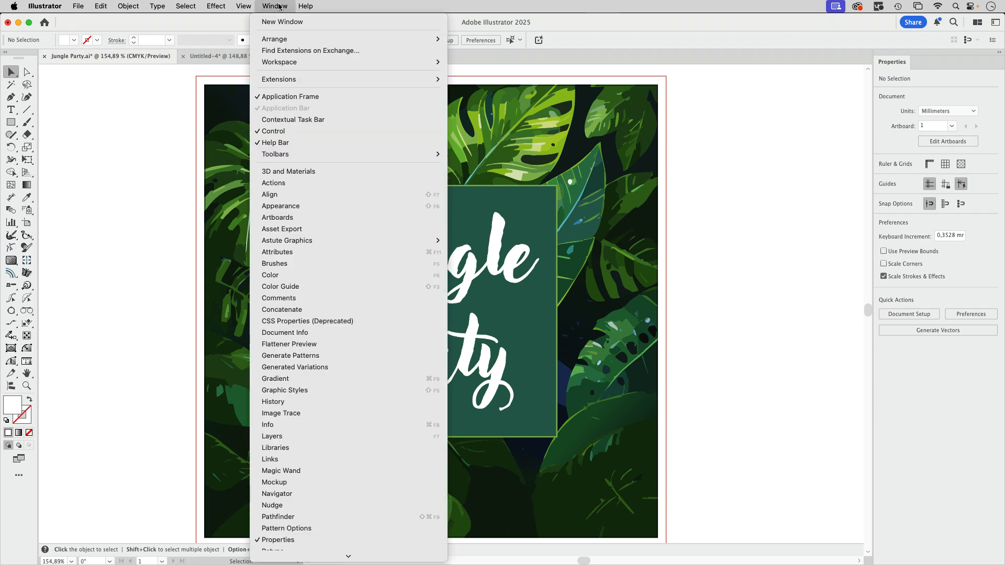
pyautogui.moveTo(285, 435)
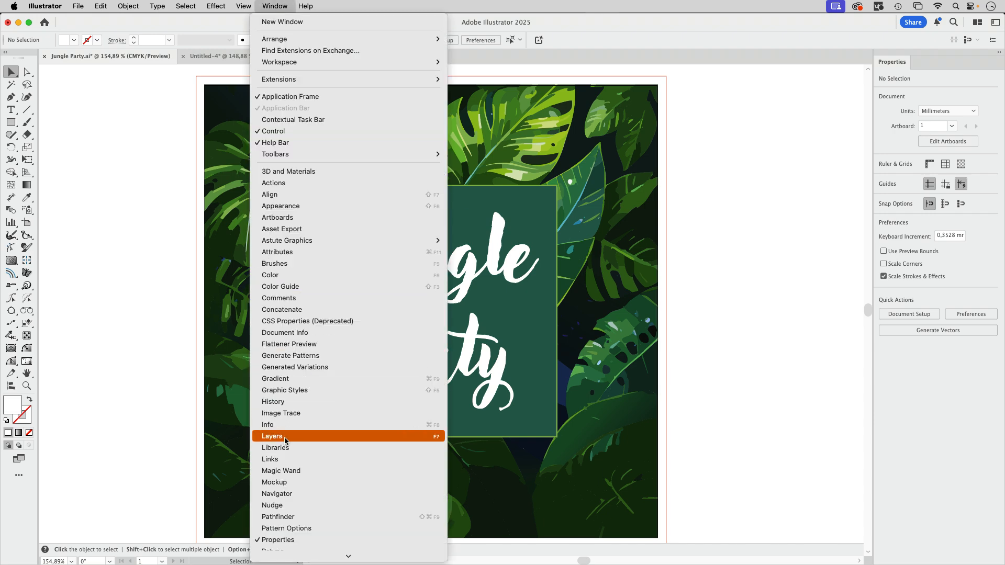
pyautogui.click(273, 436)
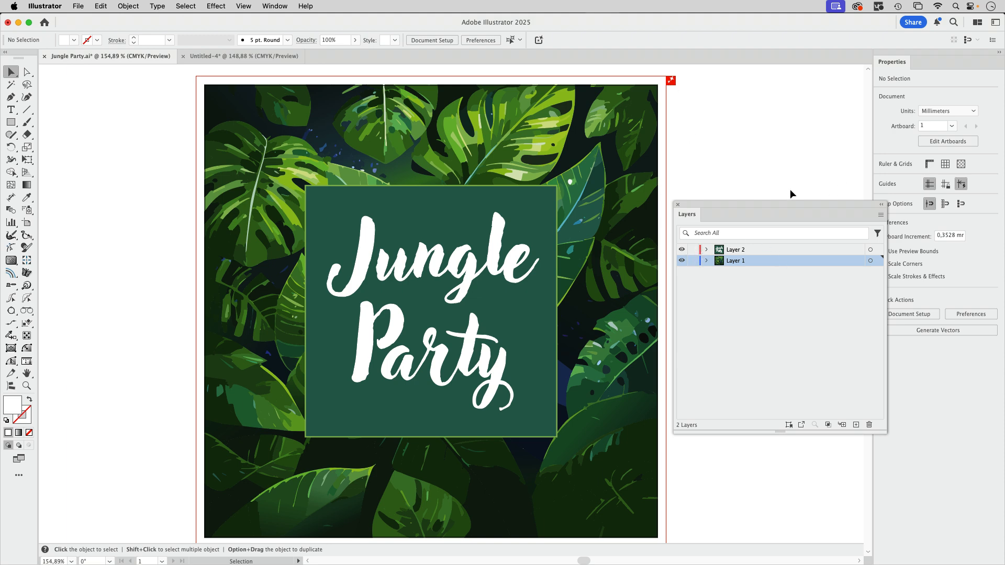
pyautogui.moveTo(686, 214); pyautogui.dragTo(738, 186)
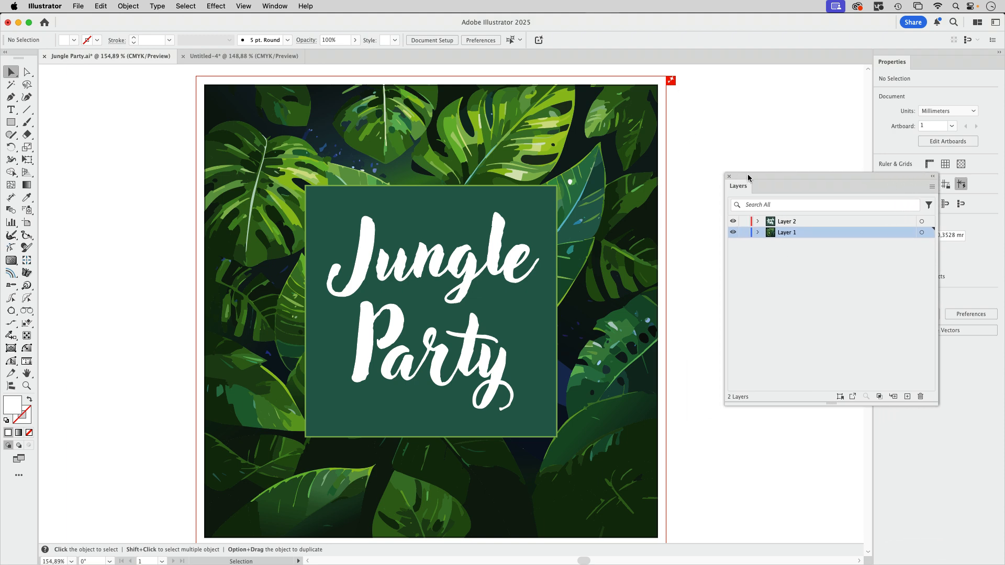
pyautogui.moveTo(693, 161)
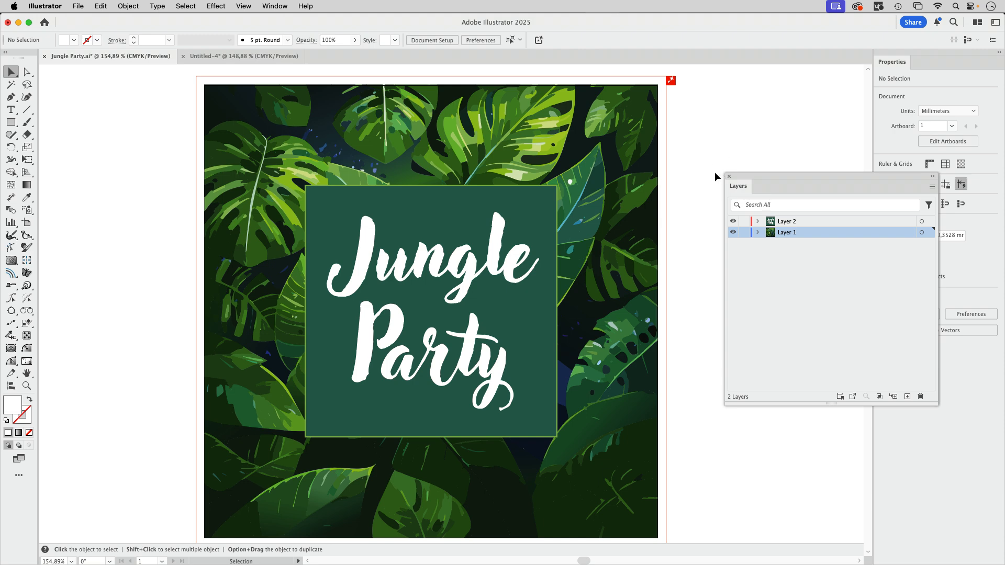
pyautogui.click(417, 386)
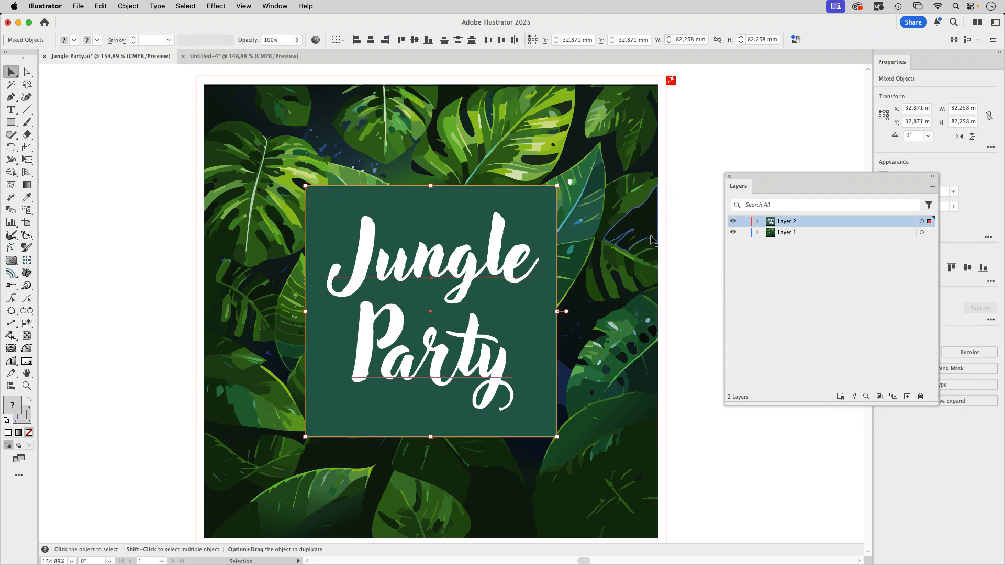
pyautogui.moveTo(660, 232)
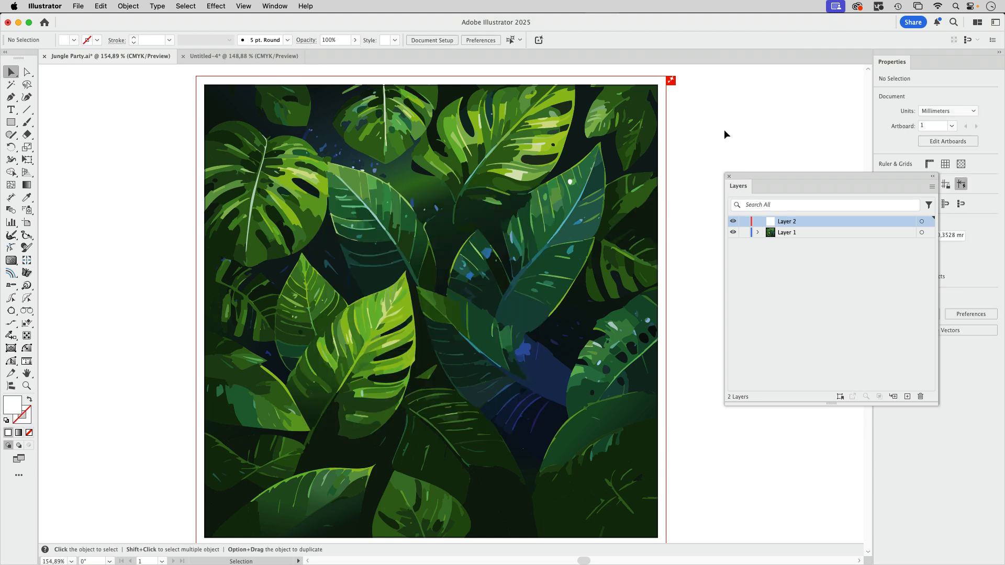
pyautogui.moveTo(671, 81)
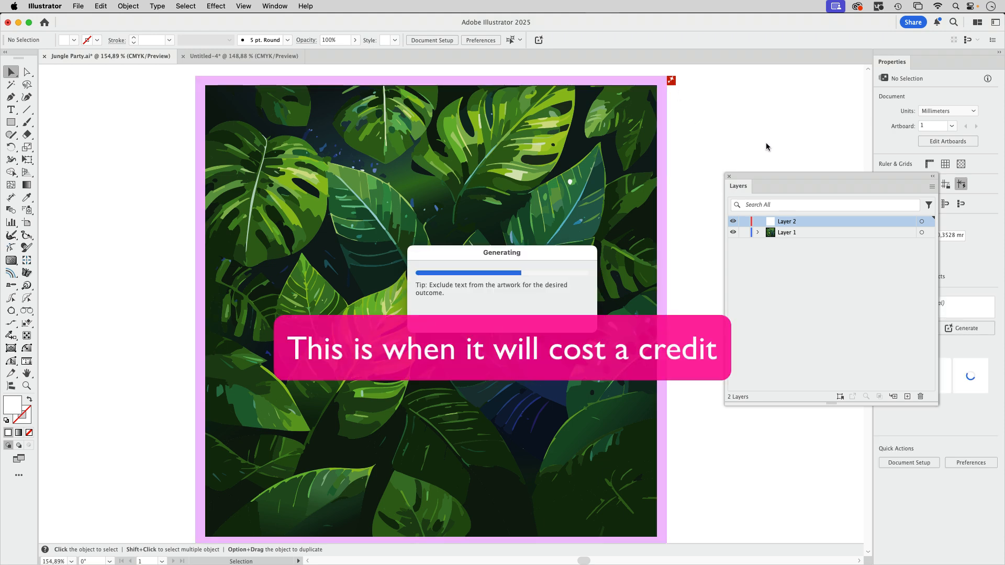
pyautogui.moveTo(770, 176)
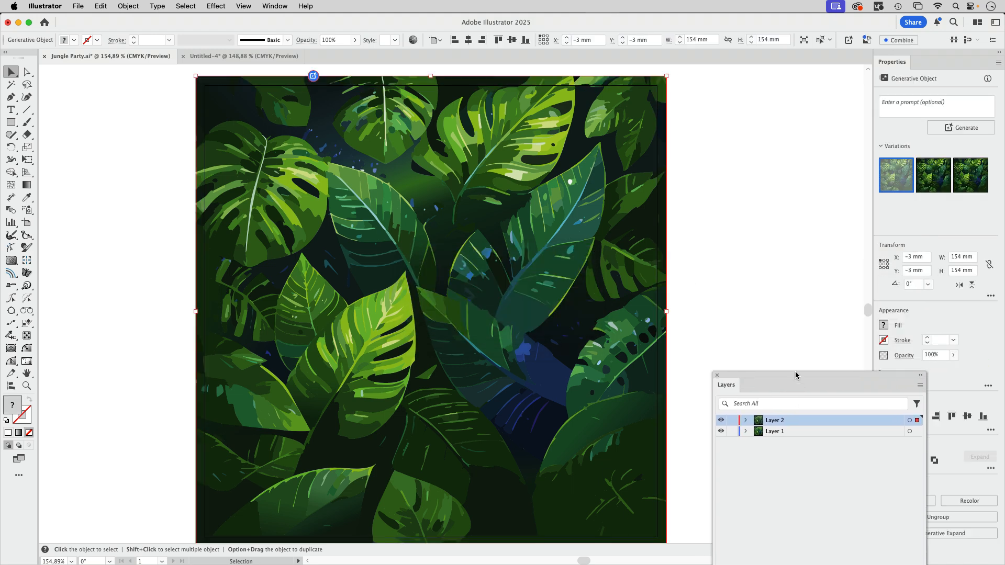
# Move the Layers panel aside while the generated leaf bleed fills the poster margin
pyautogui.click(933, 175)
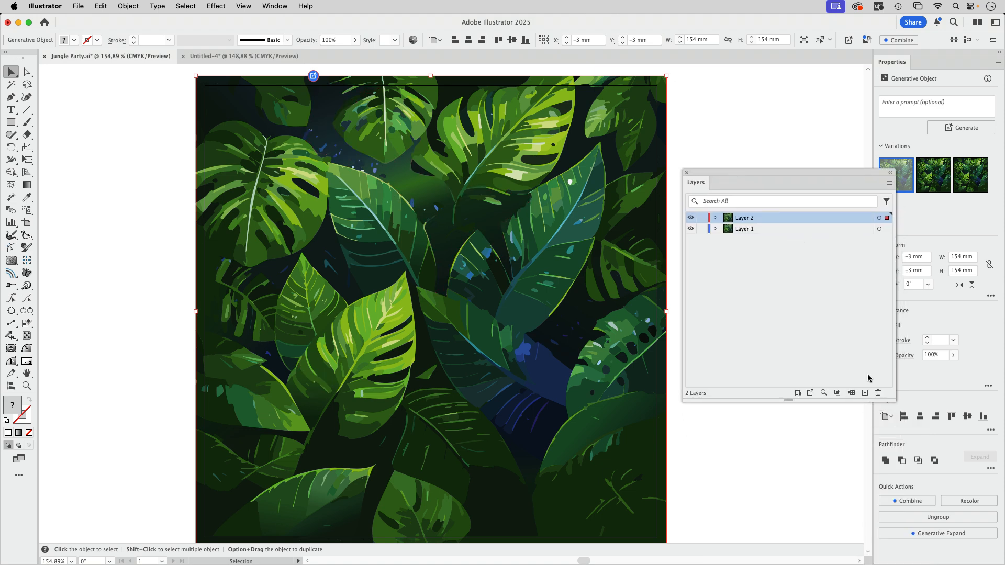
# Add a new Layer 3, paste the title box in place and move Jungle Party and Rectangle into it
pyautogui.click(865, 392)
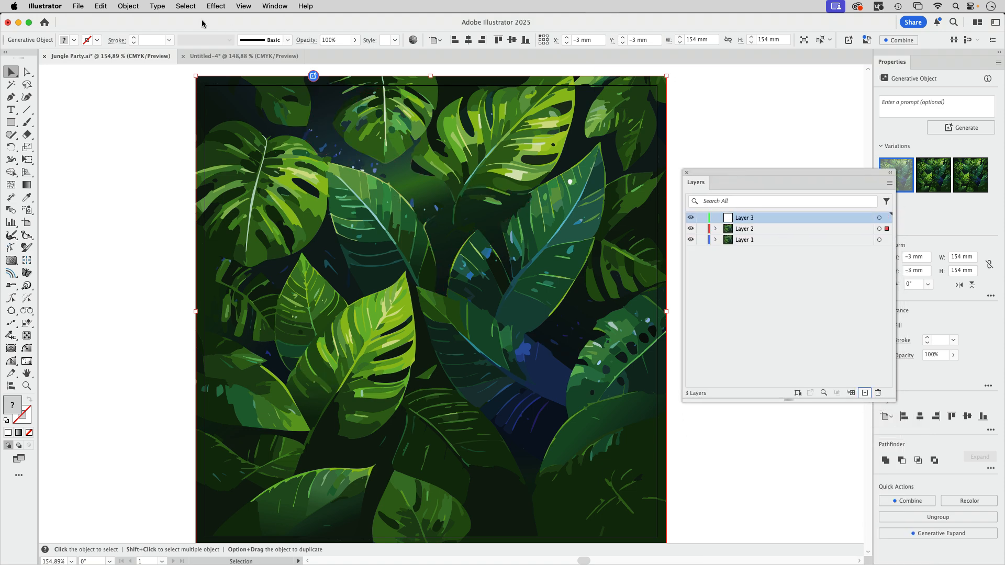
pyautogui.click(101, 5)
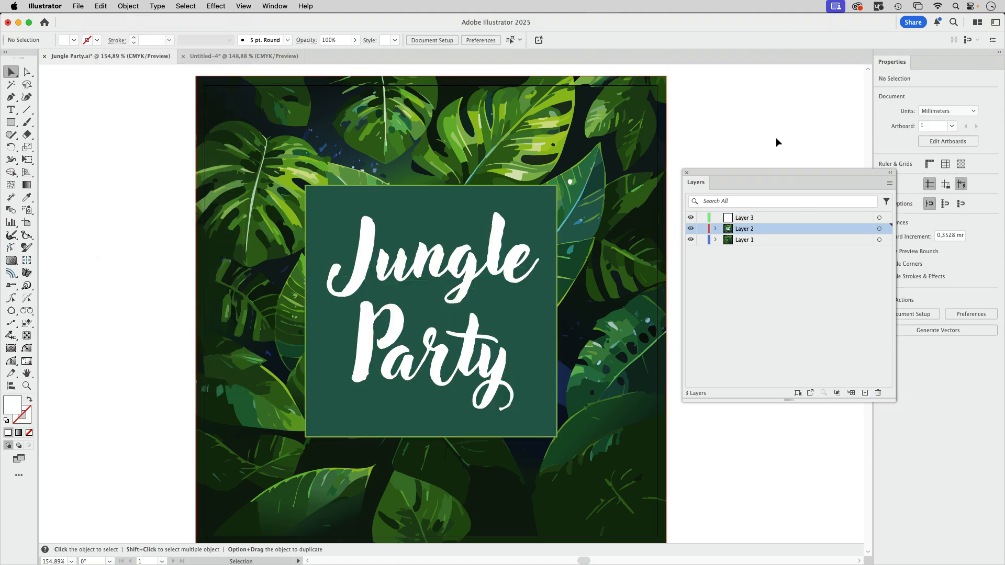
pyautogui.click(716, 229)
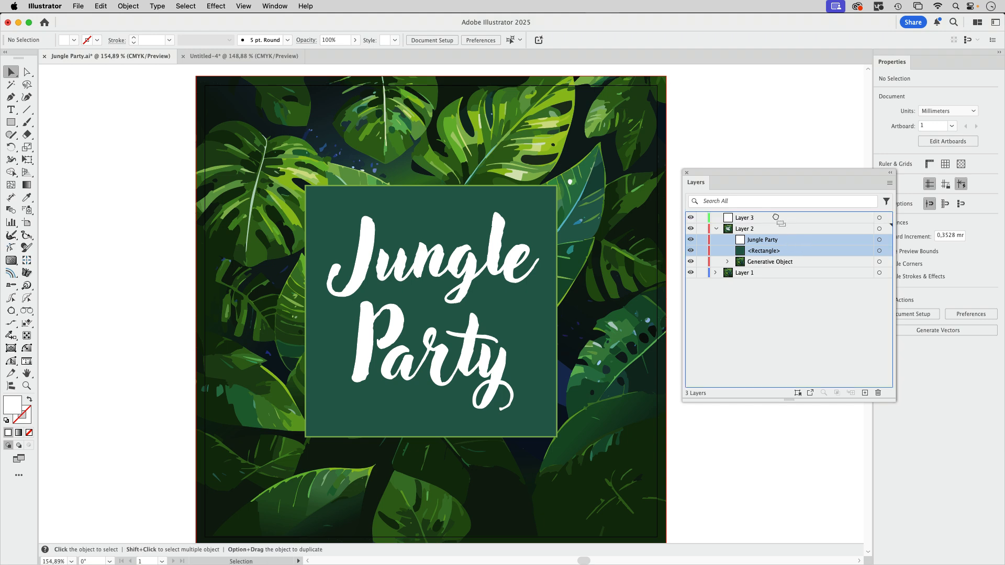
pyautogui.click(716, 228)
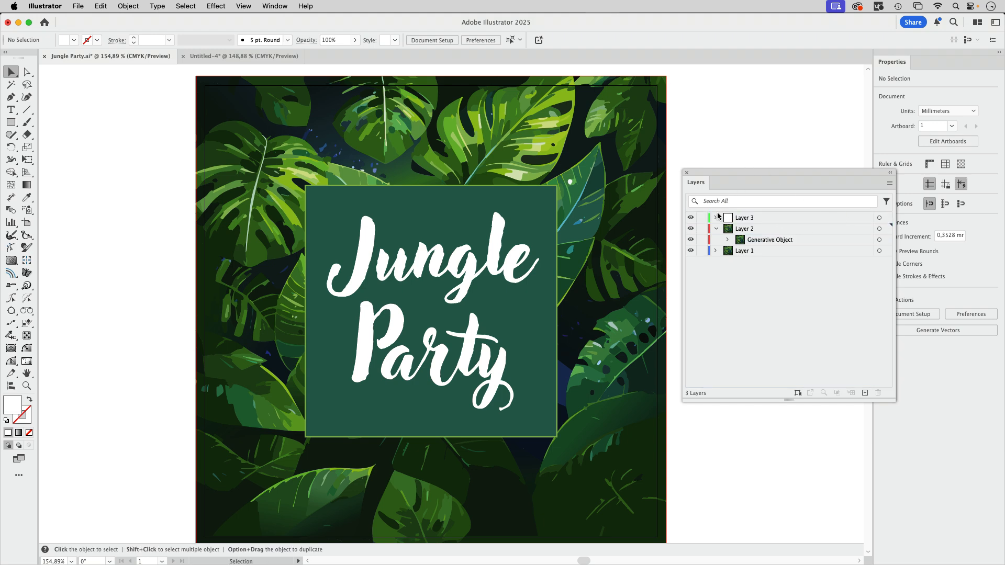
pyautogui.click(716, 218)
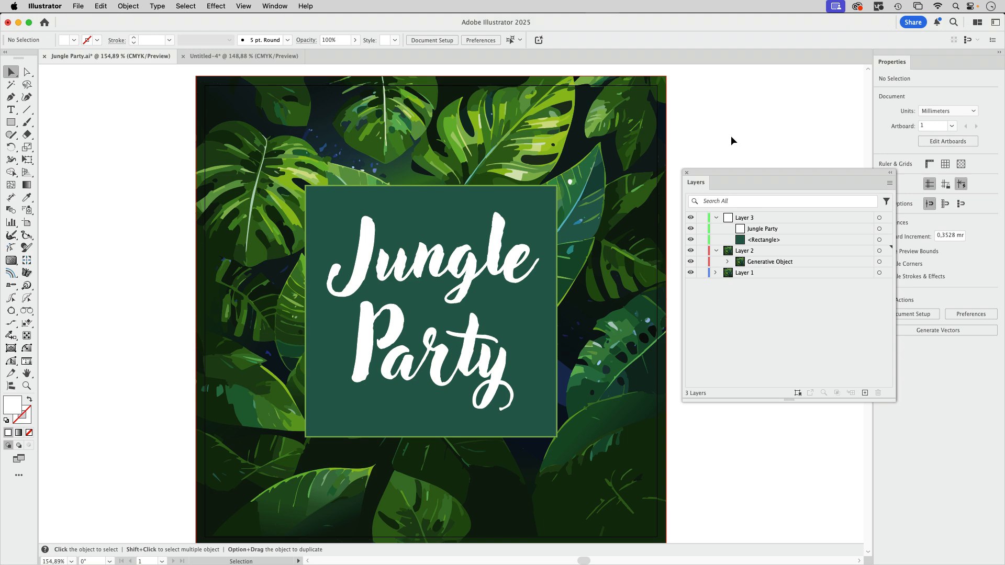